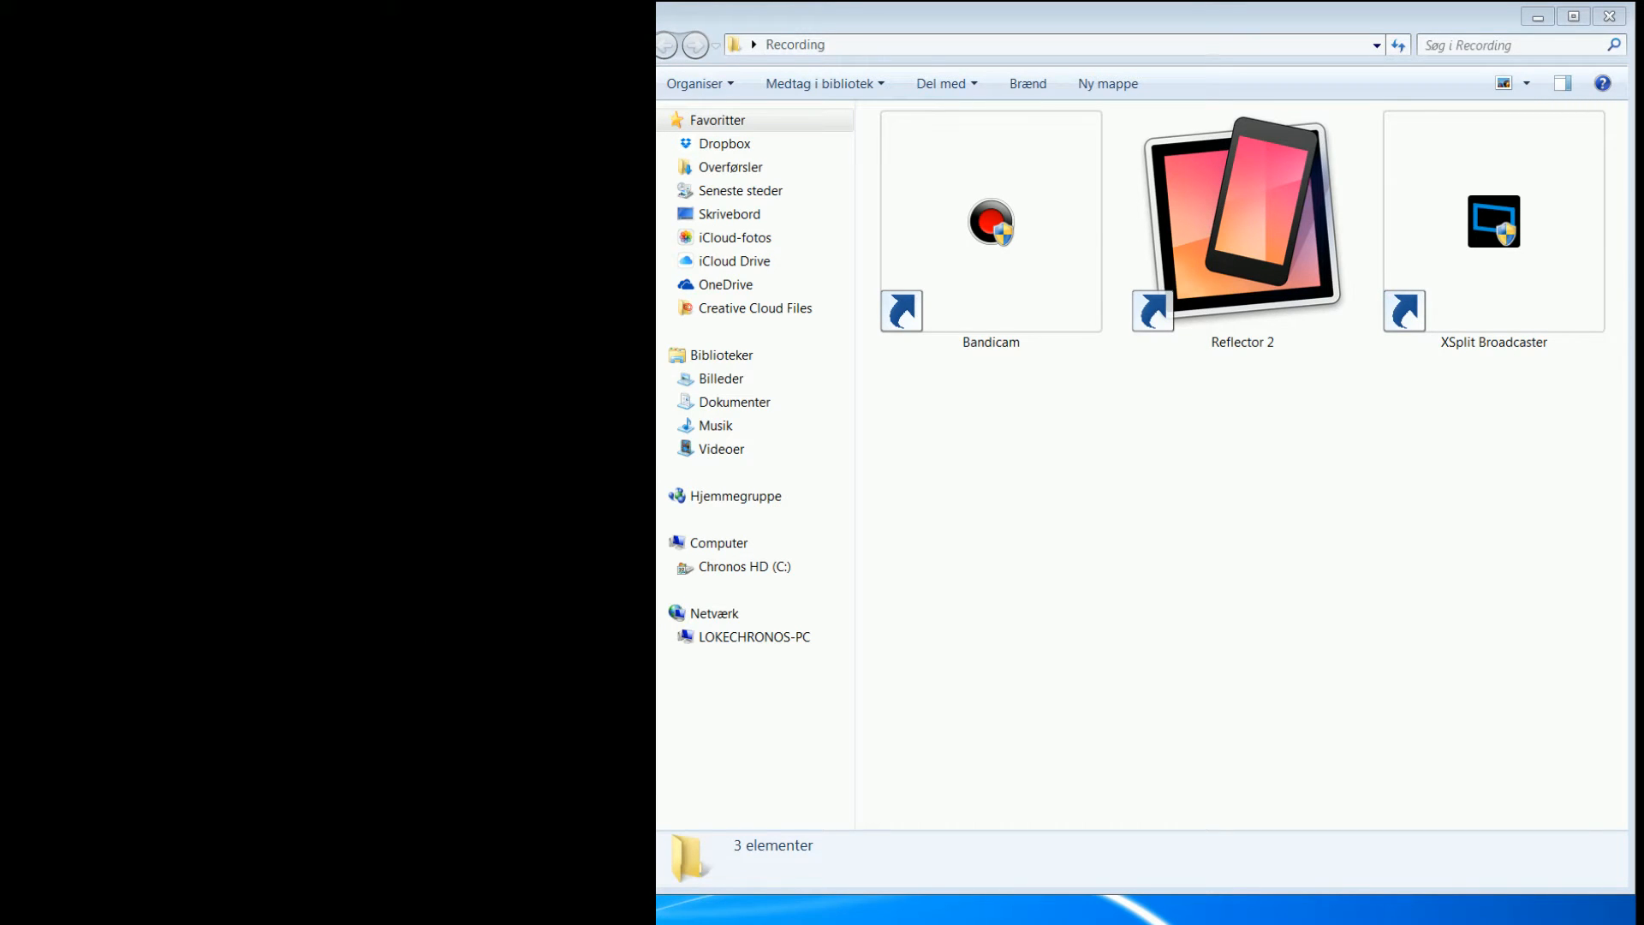
Launch Reflector 2 and show its status panel for LOKECHRONOS-PC with no devices connected.
{"action": "double_click", "coordinate": [1492, 221]}
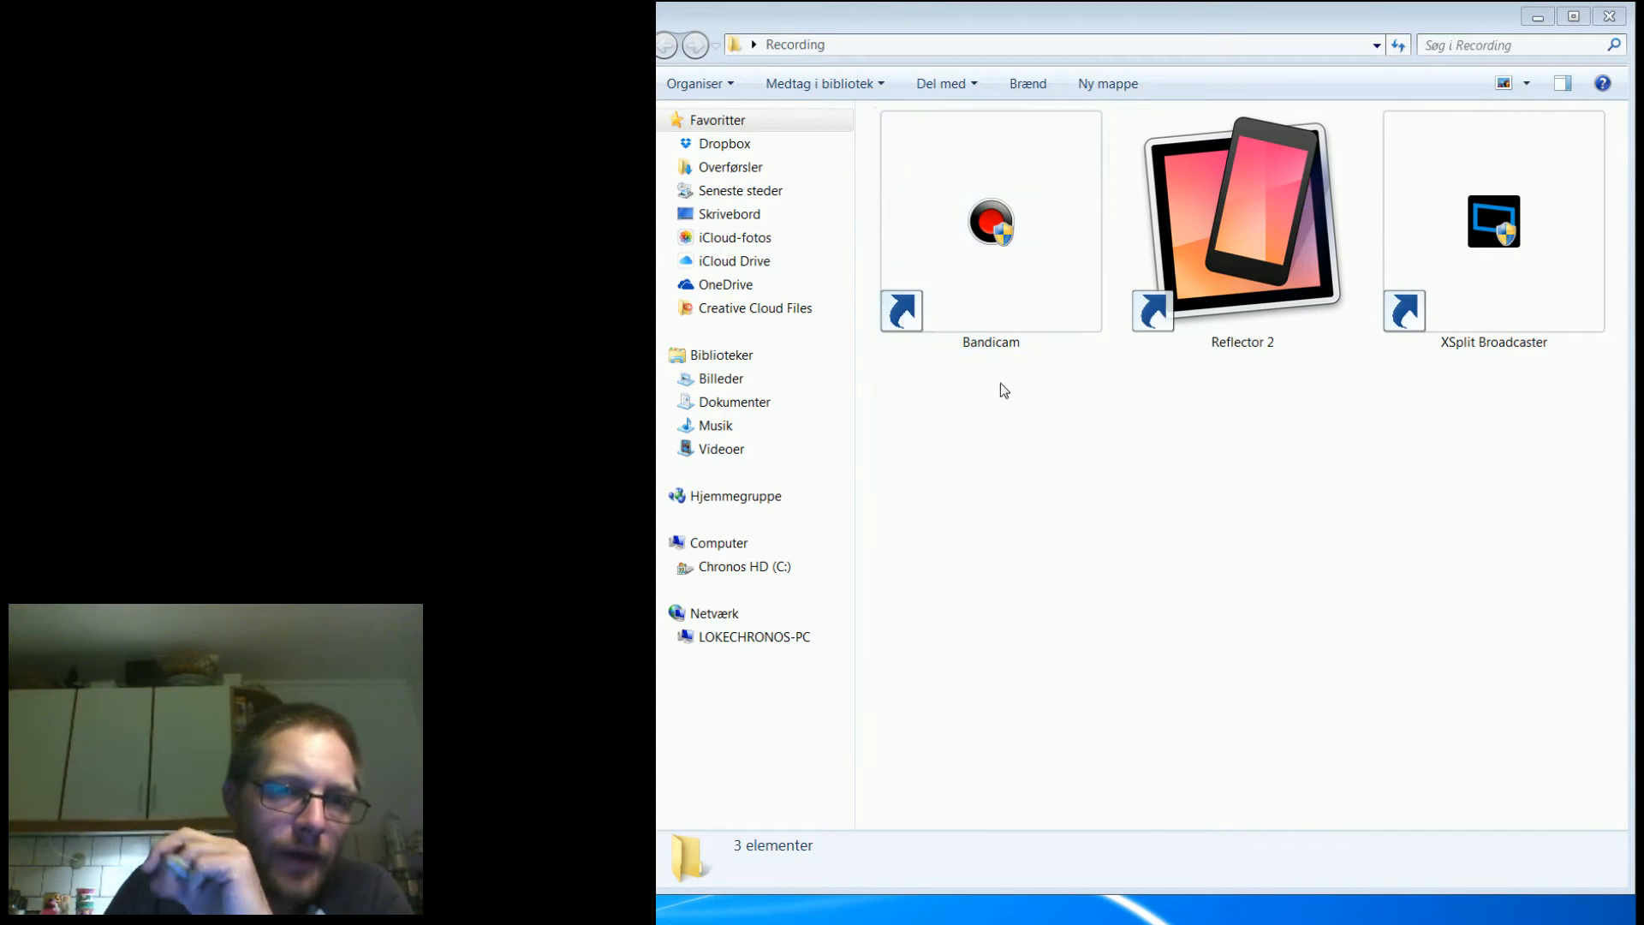
{"action": "mouse_move", "coordinate": [1014, 512]}
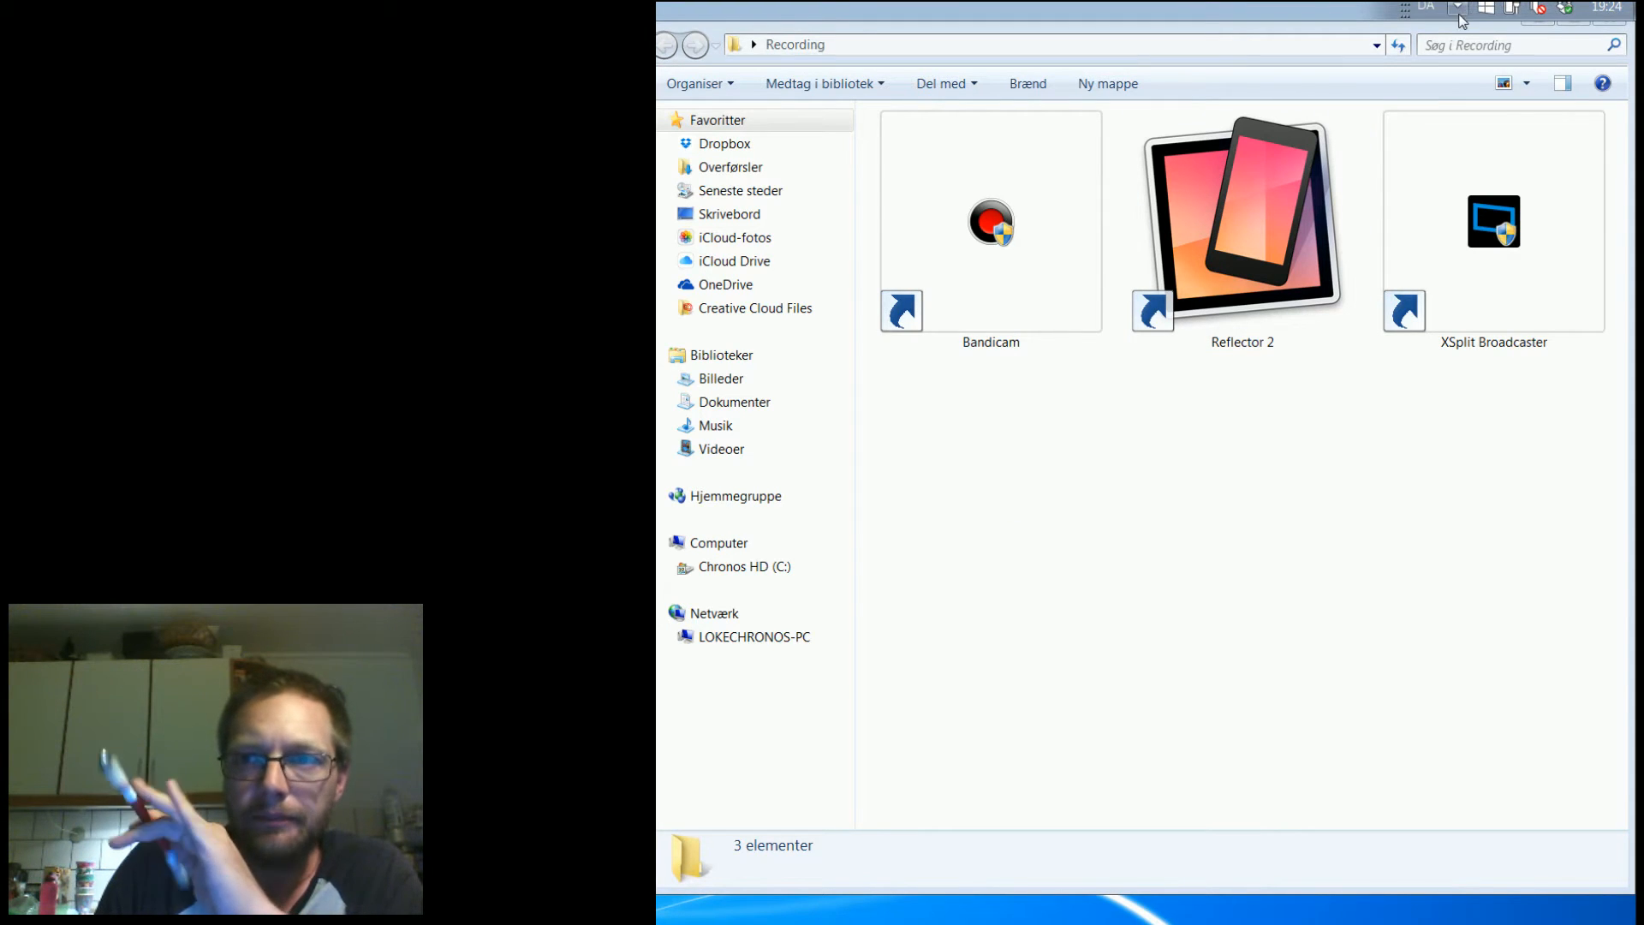
{"action": "left_click", "coordinate": [1457, 8]}
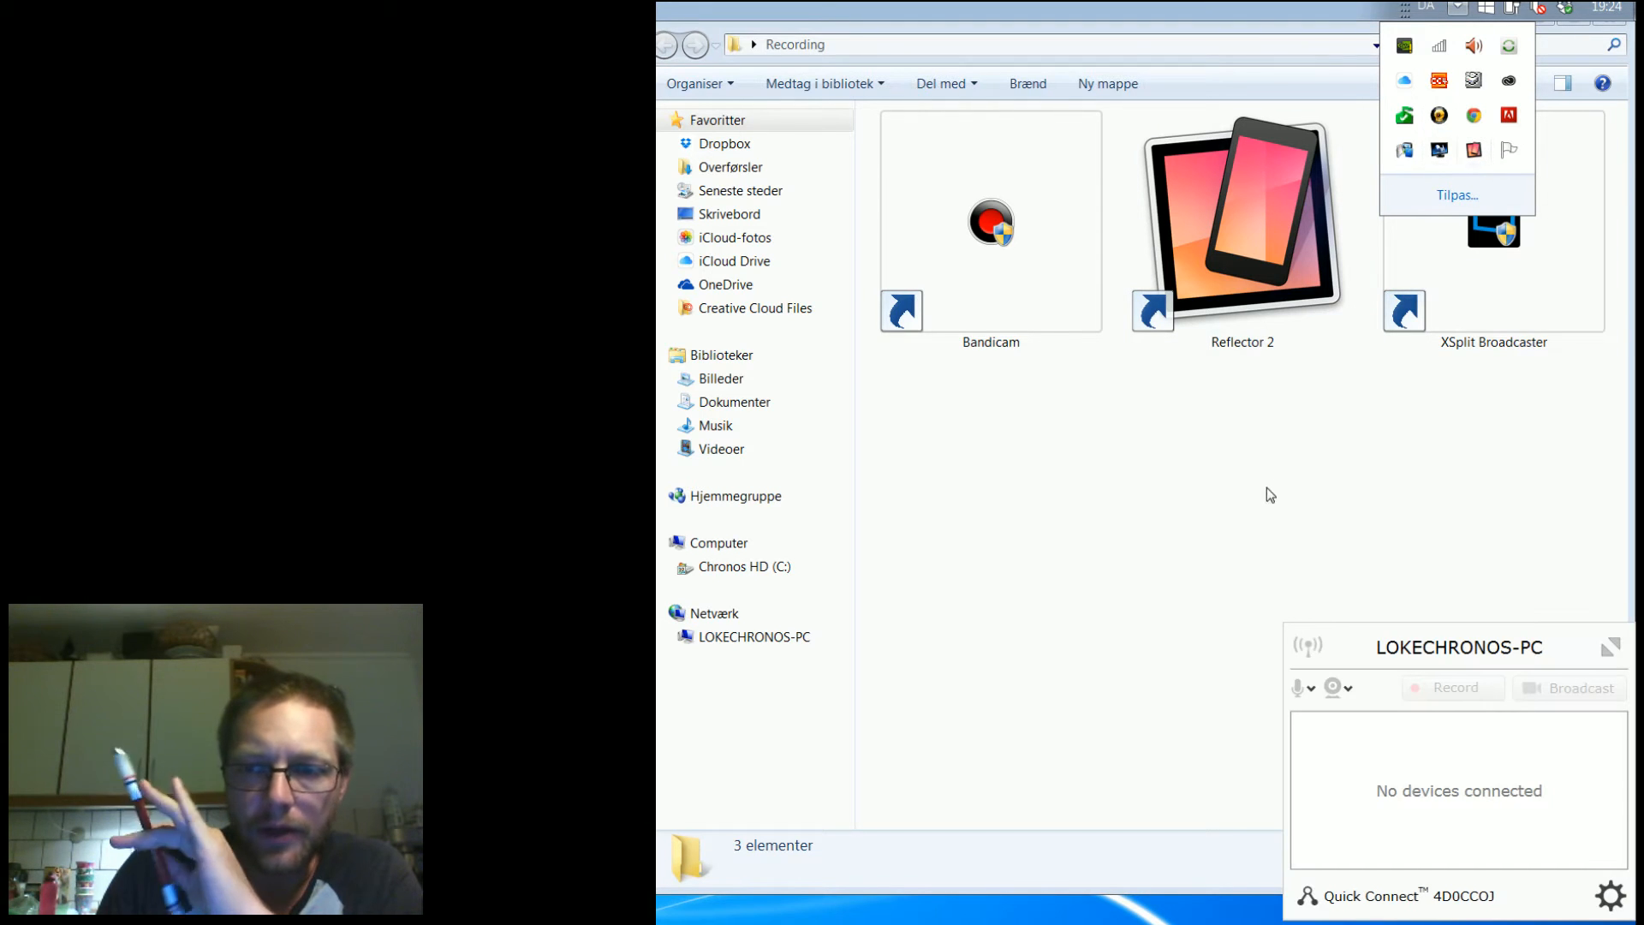
{"action": "mouse_move", "coordinate": [1498, 642]}
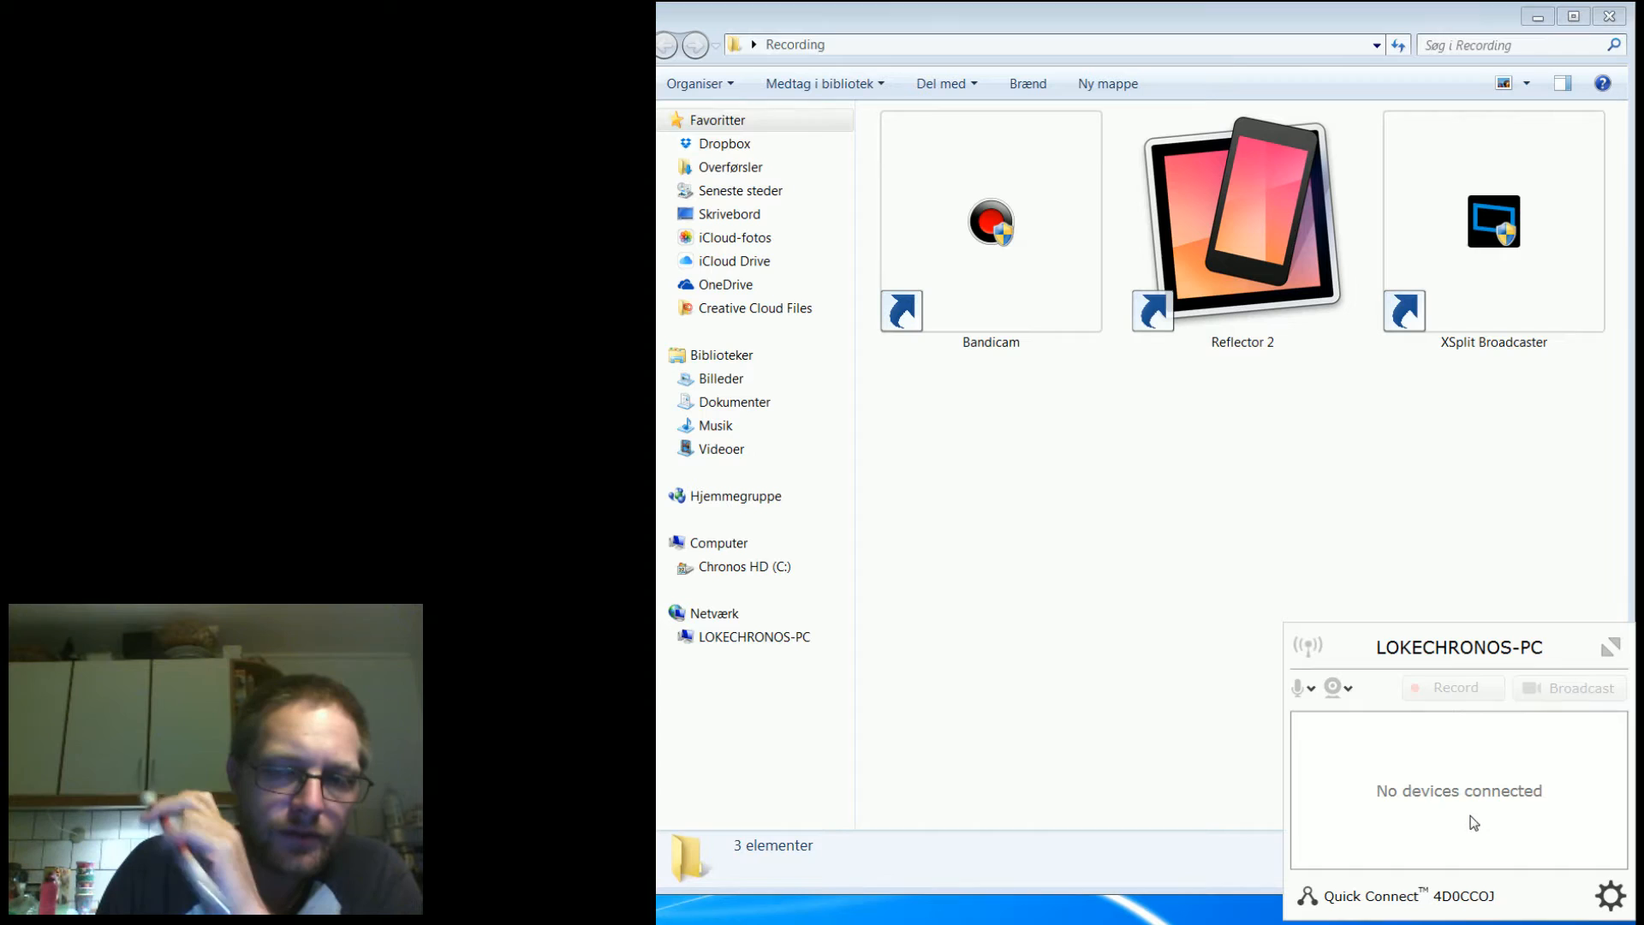
{"action": "mouse_move", "coordinate": [1028, 714]}
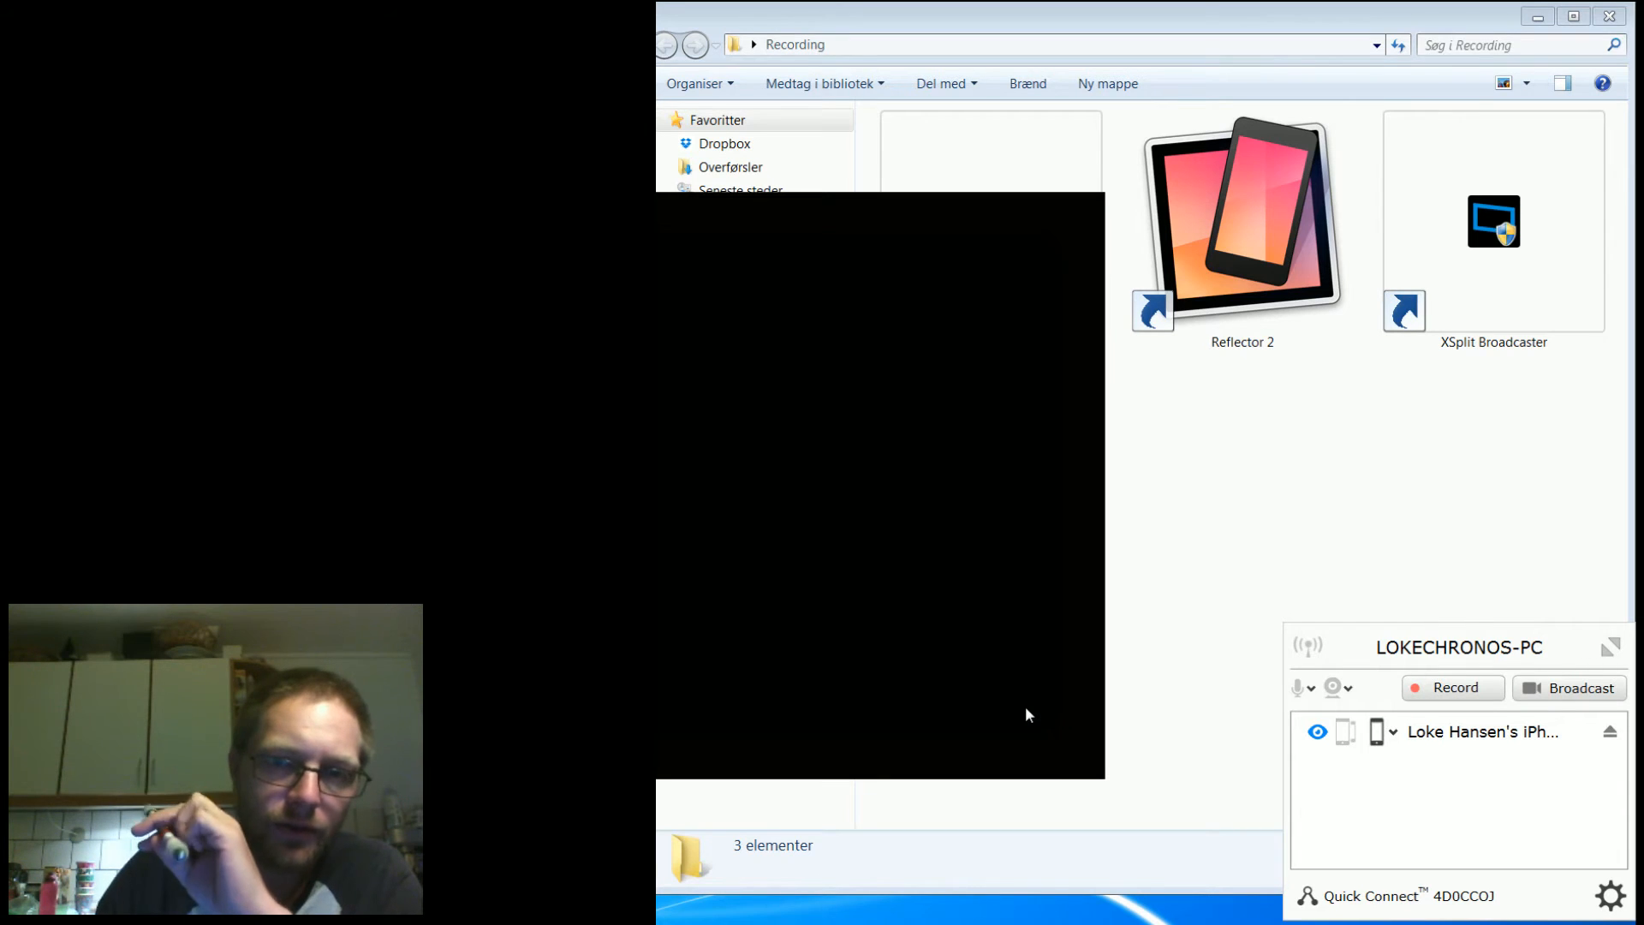
{"action": "mouse_move", "coordinate": [839, 246]}
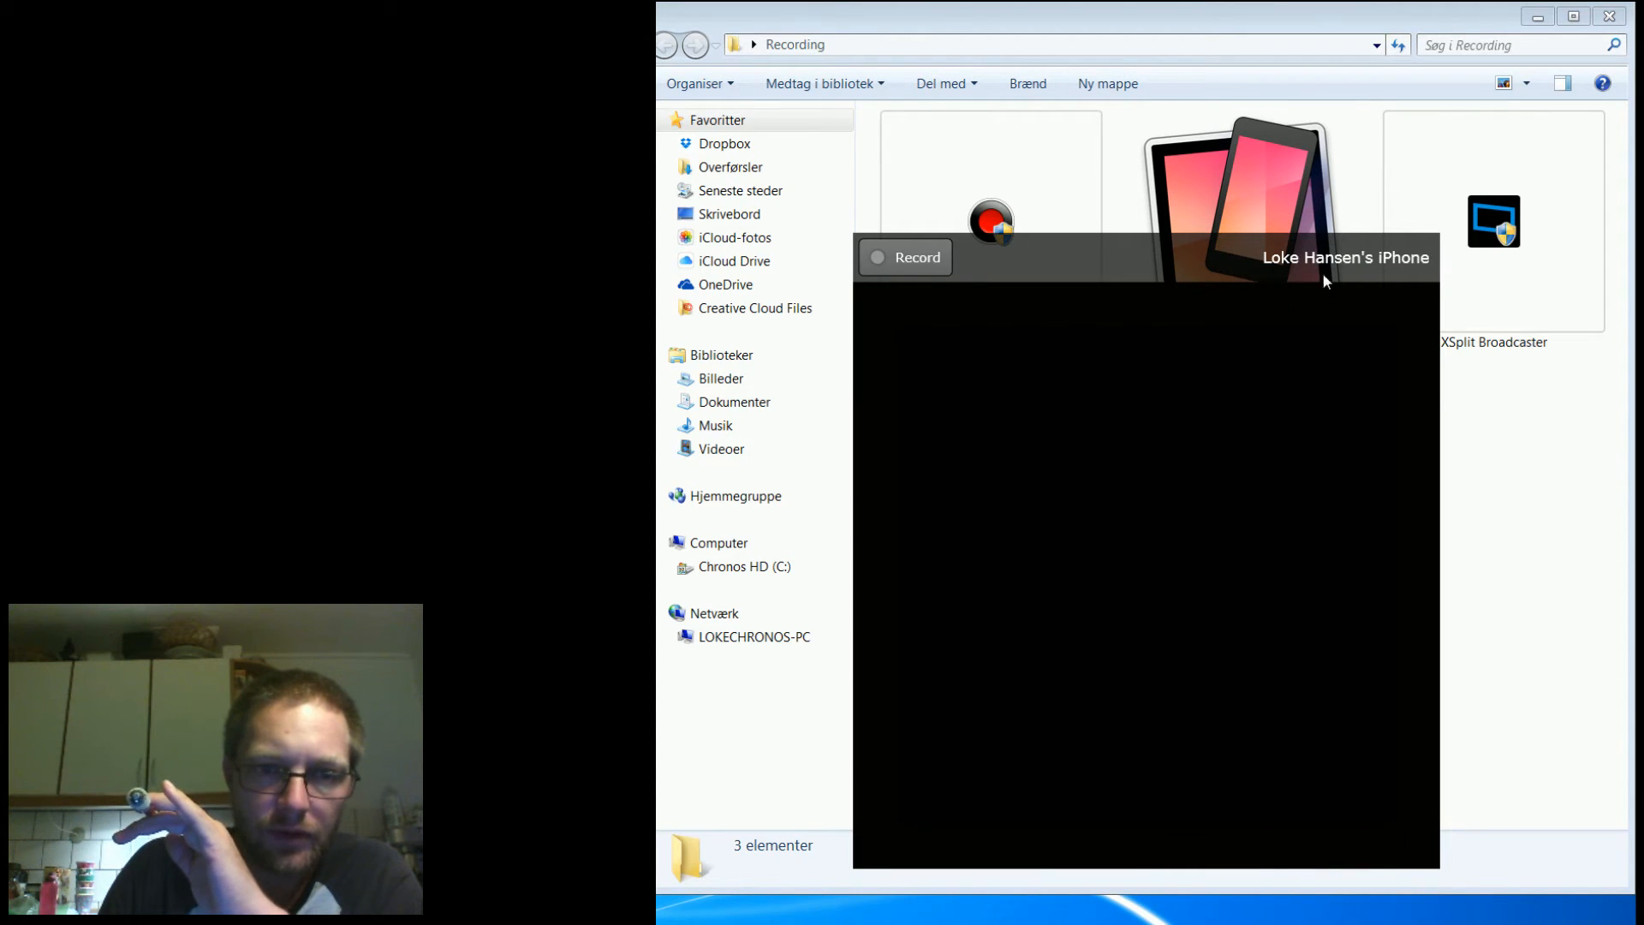
{"action": "mouse_move", "coordinate": [1216, 281]}
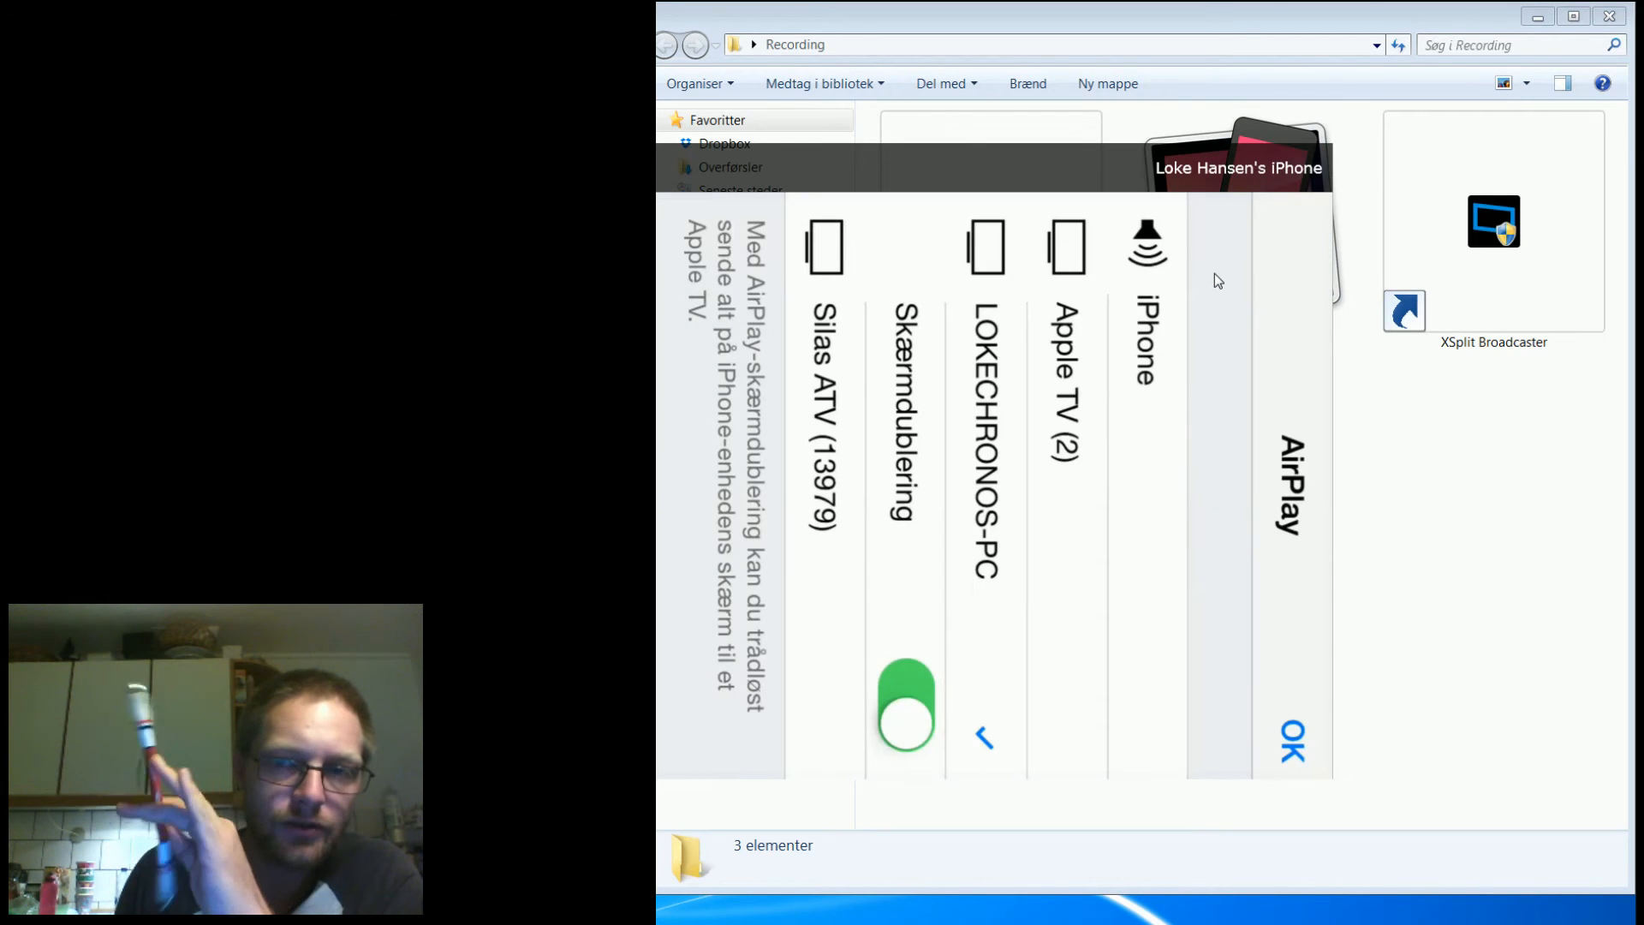
{"action": "mouse_move", "coordinate": [713, 255]}
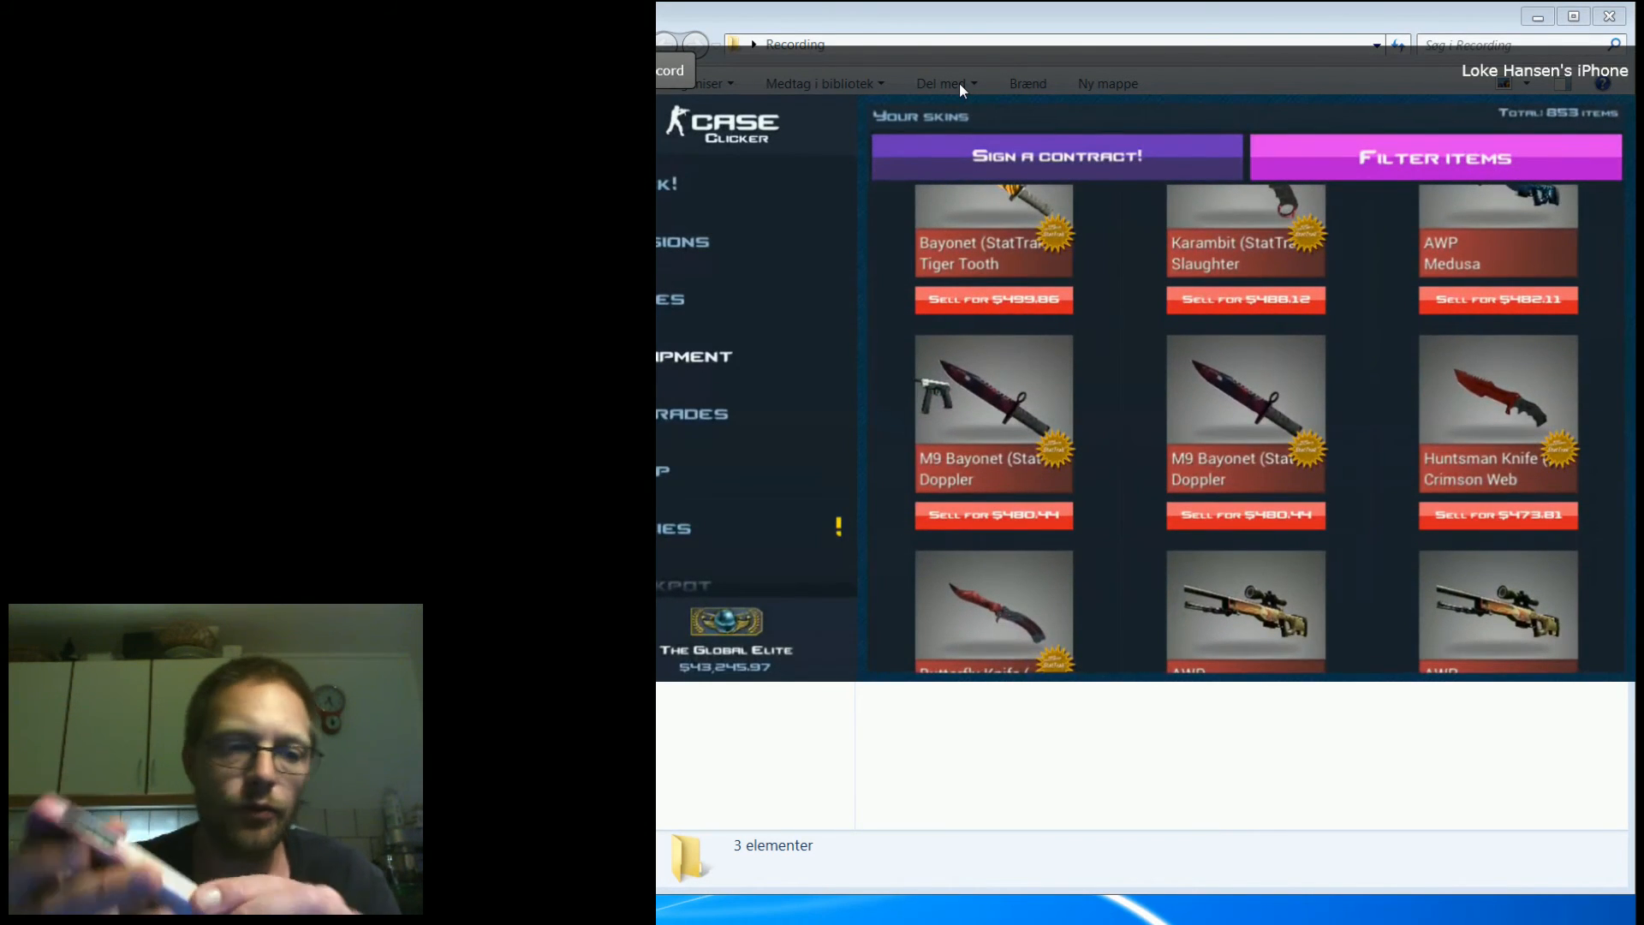
{"action": "scroll", "scroll_direction": "up", "scroll_amount": 3}
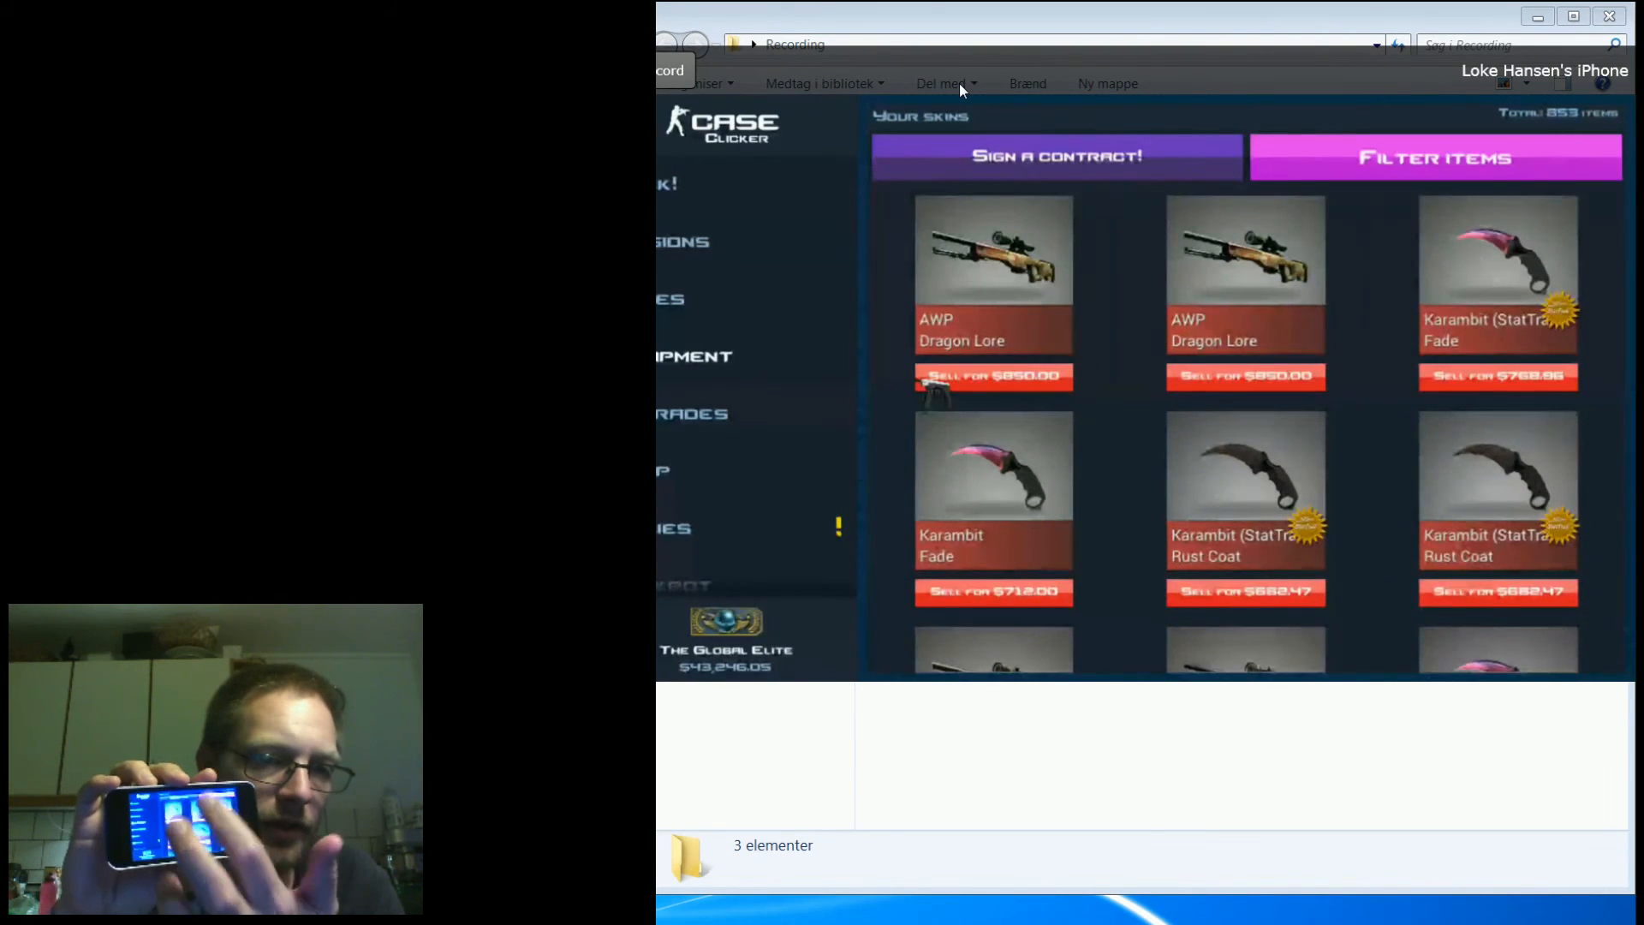
{"action": "scroll", "scroll_direction": "down", "scroll_amount": 3}
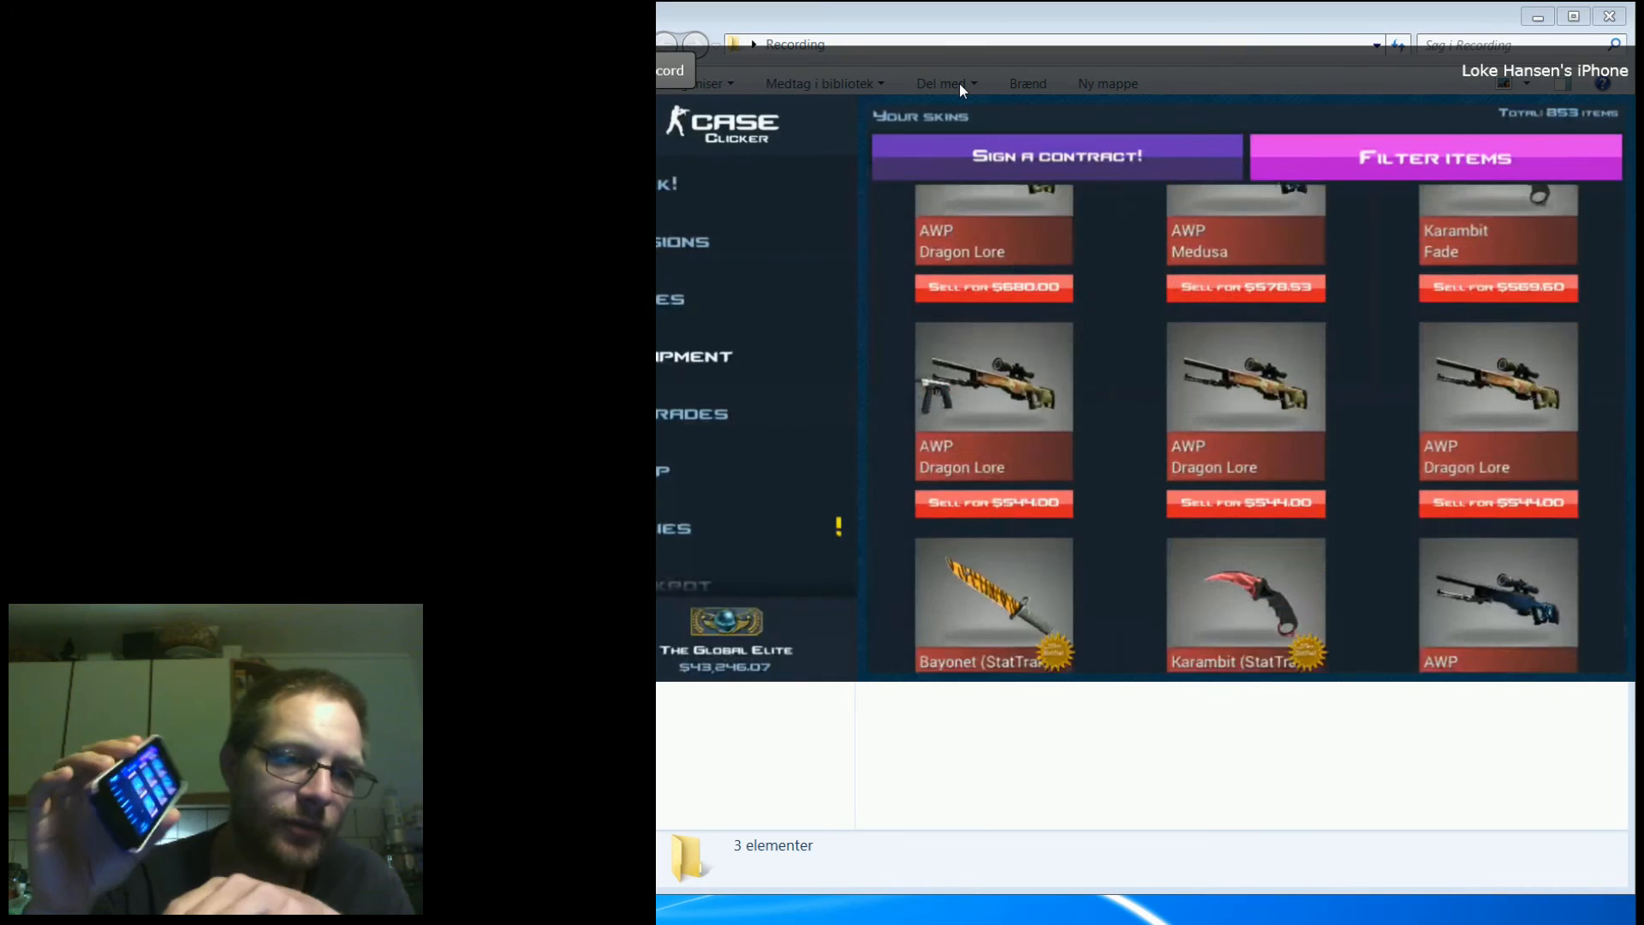
{"action": "scroll", "scroll_direction": "down", "scroll_amount": 3}
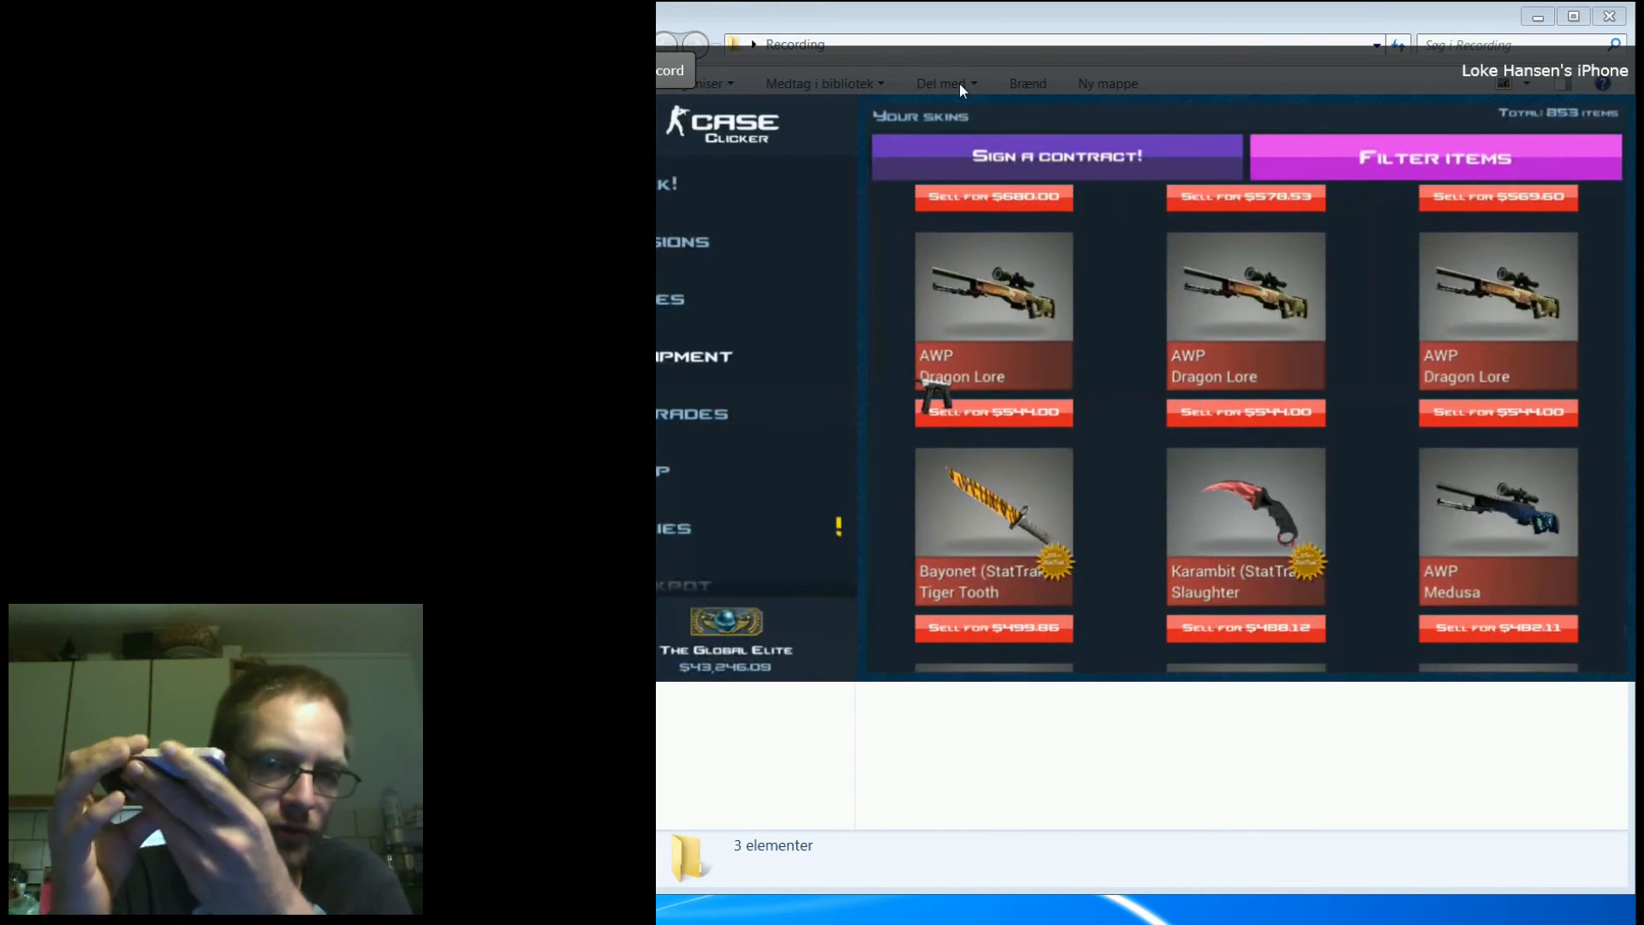
{"action": "mouse_move", "coordinate": [1165, 190]}
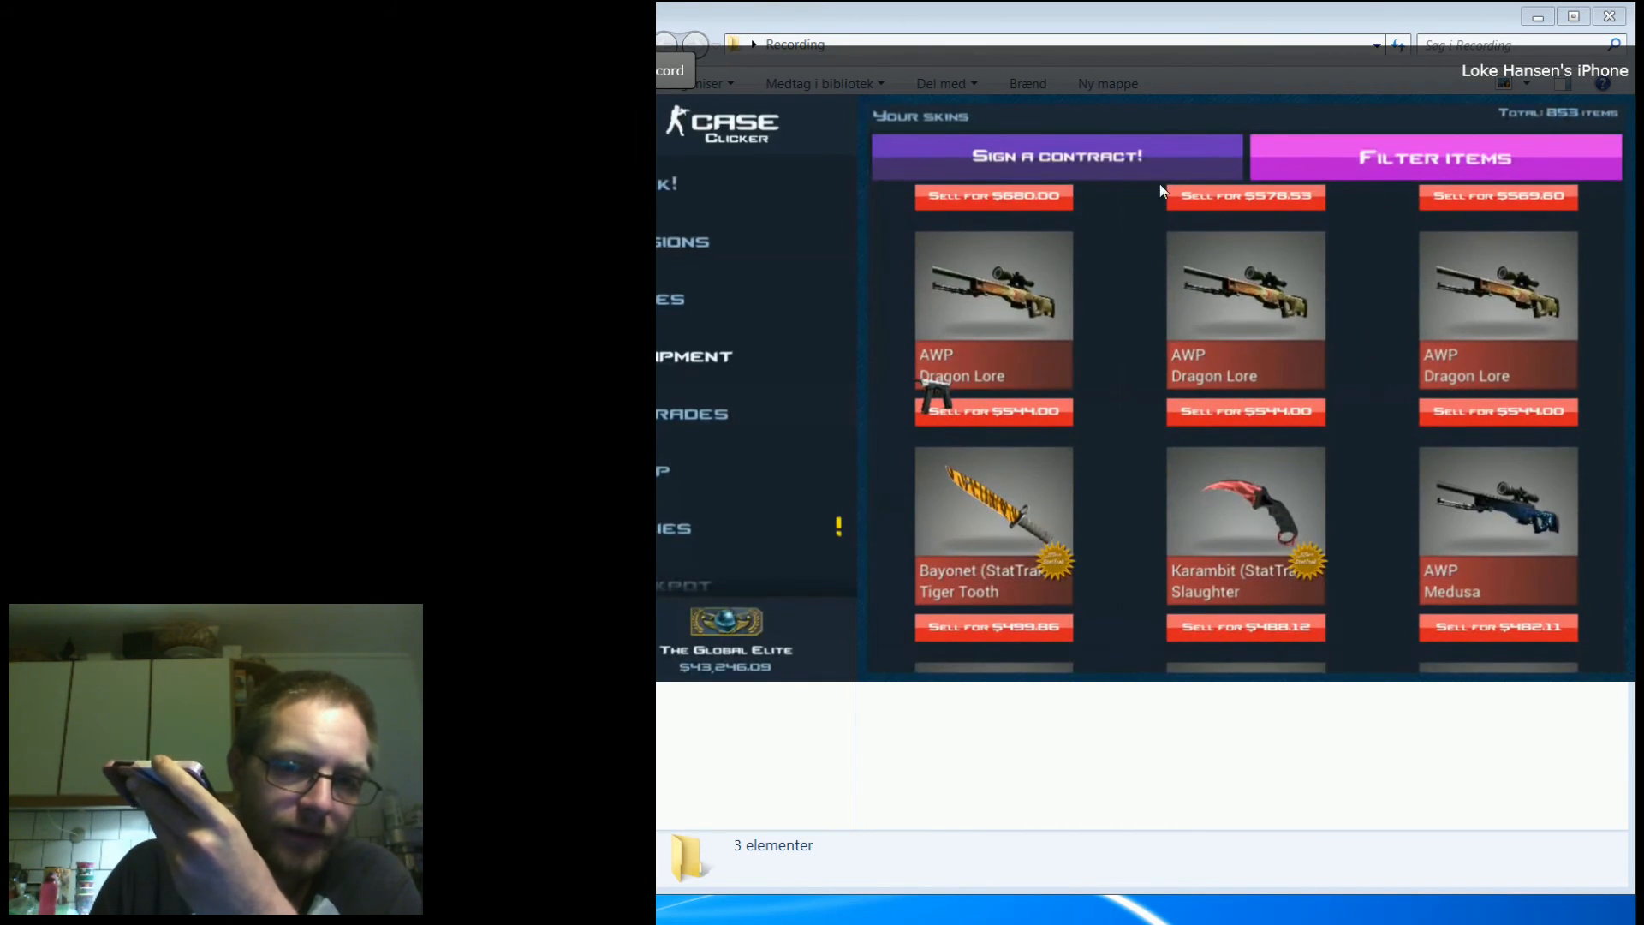
{"action": "mouse_move", "coordinate": [1152, 425]}
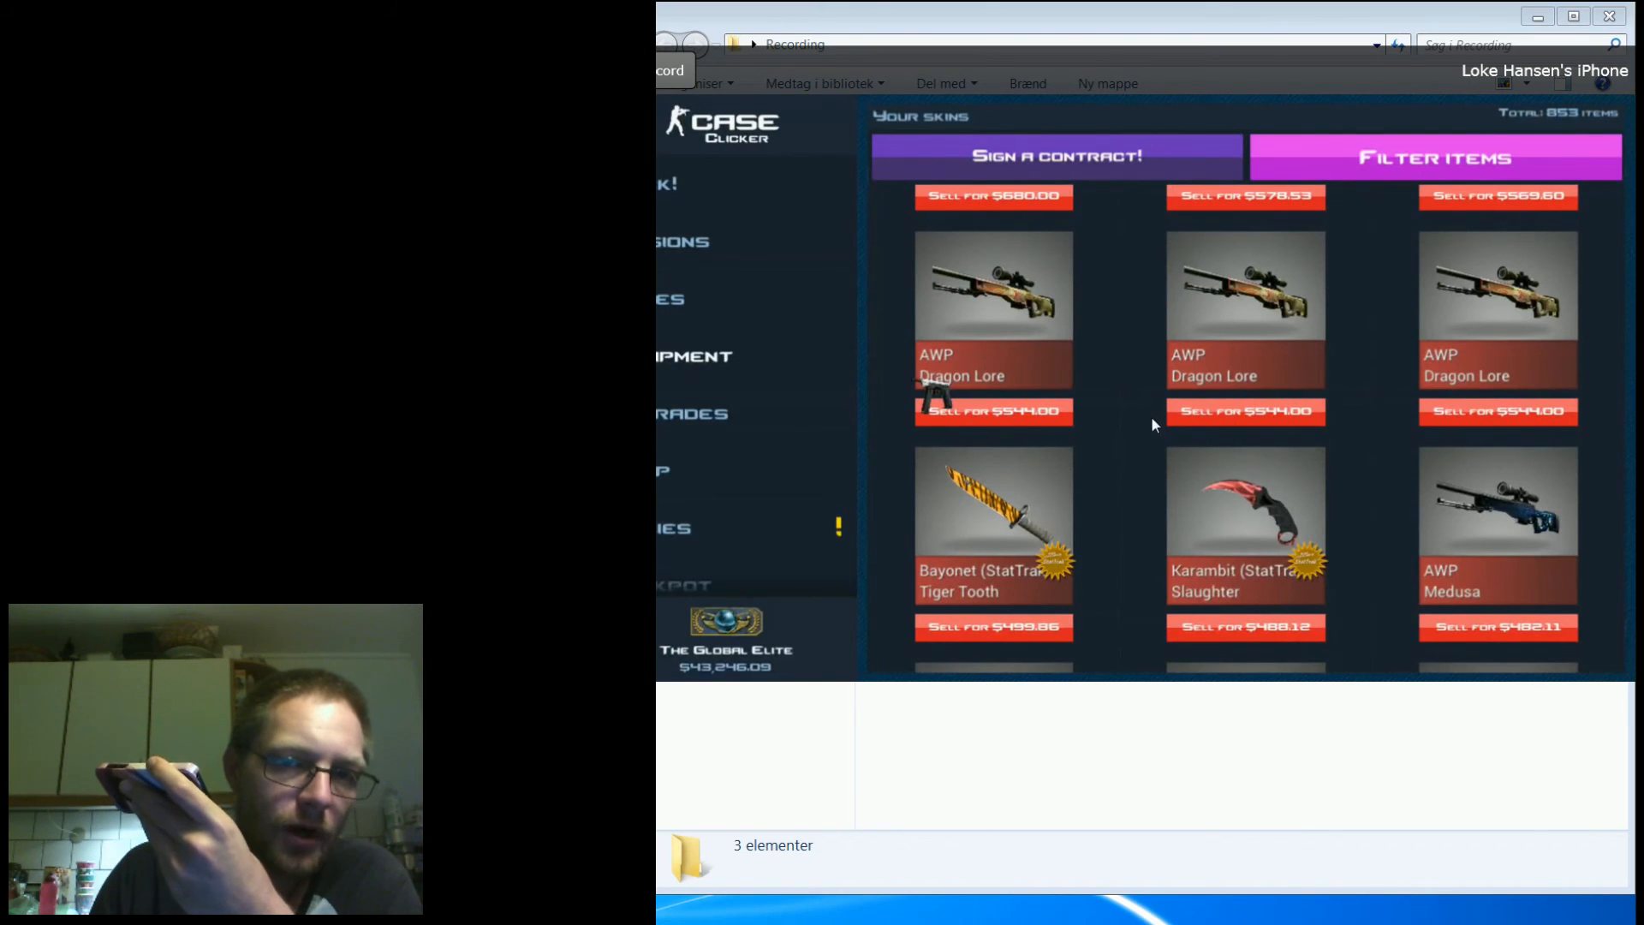
{"action": "mouse_move", "coordinate": [1075, 439]}
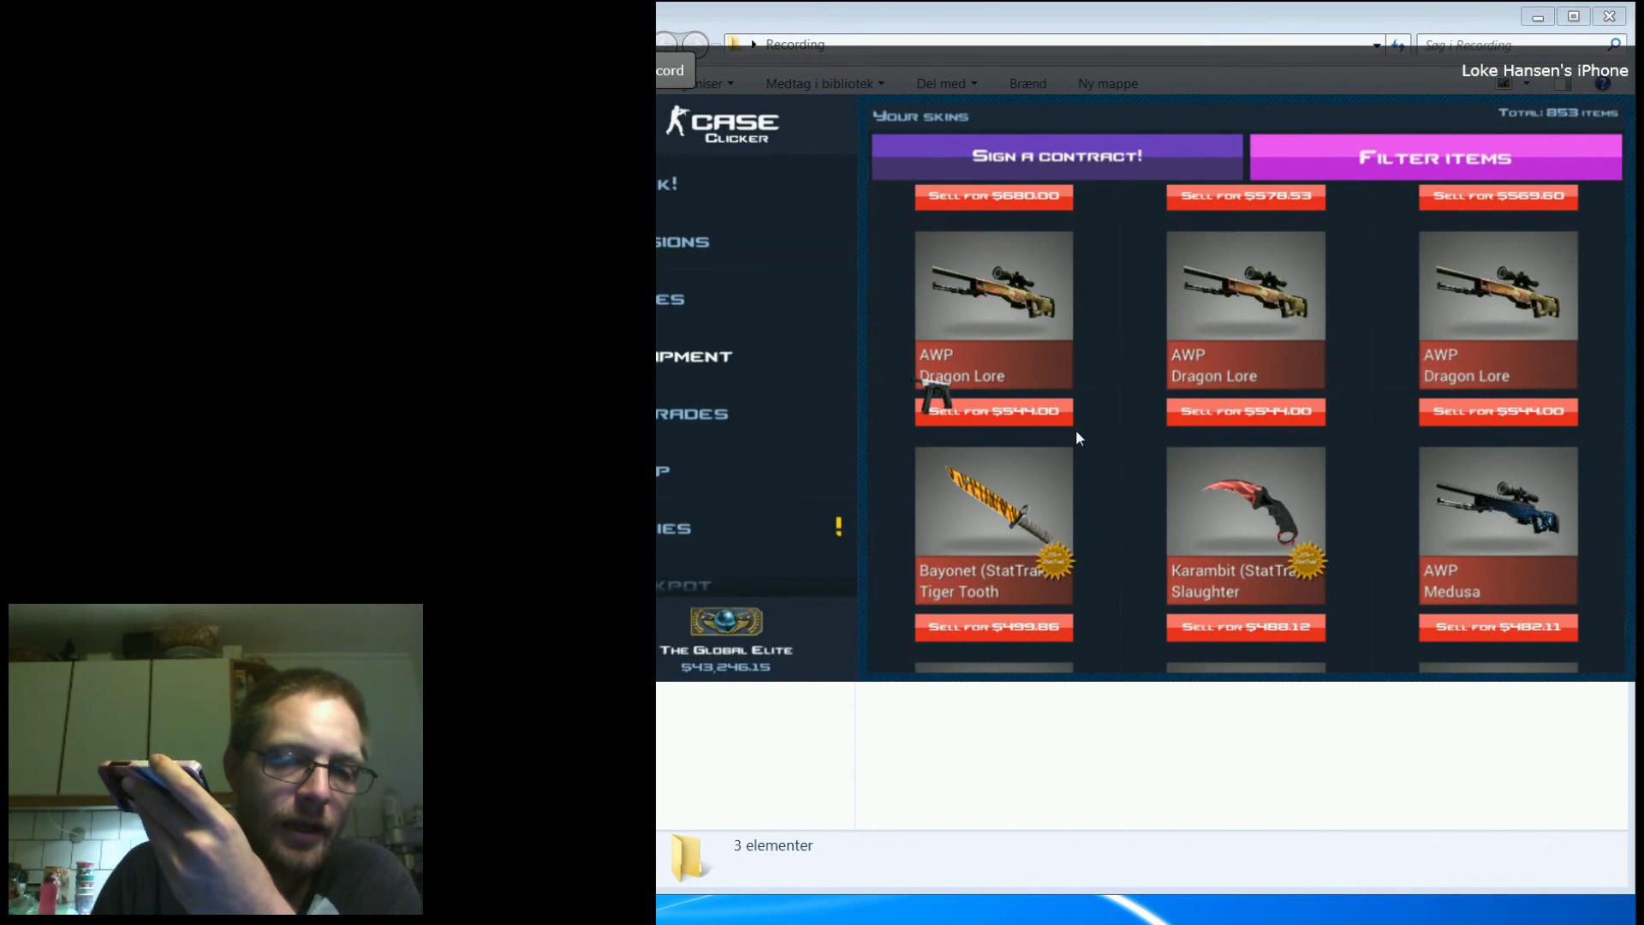
{"action": "mouse_move", "coordinate": [1028, 490]}
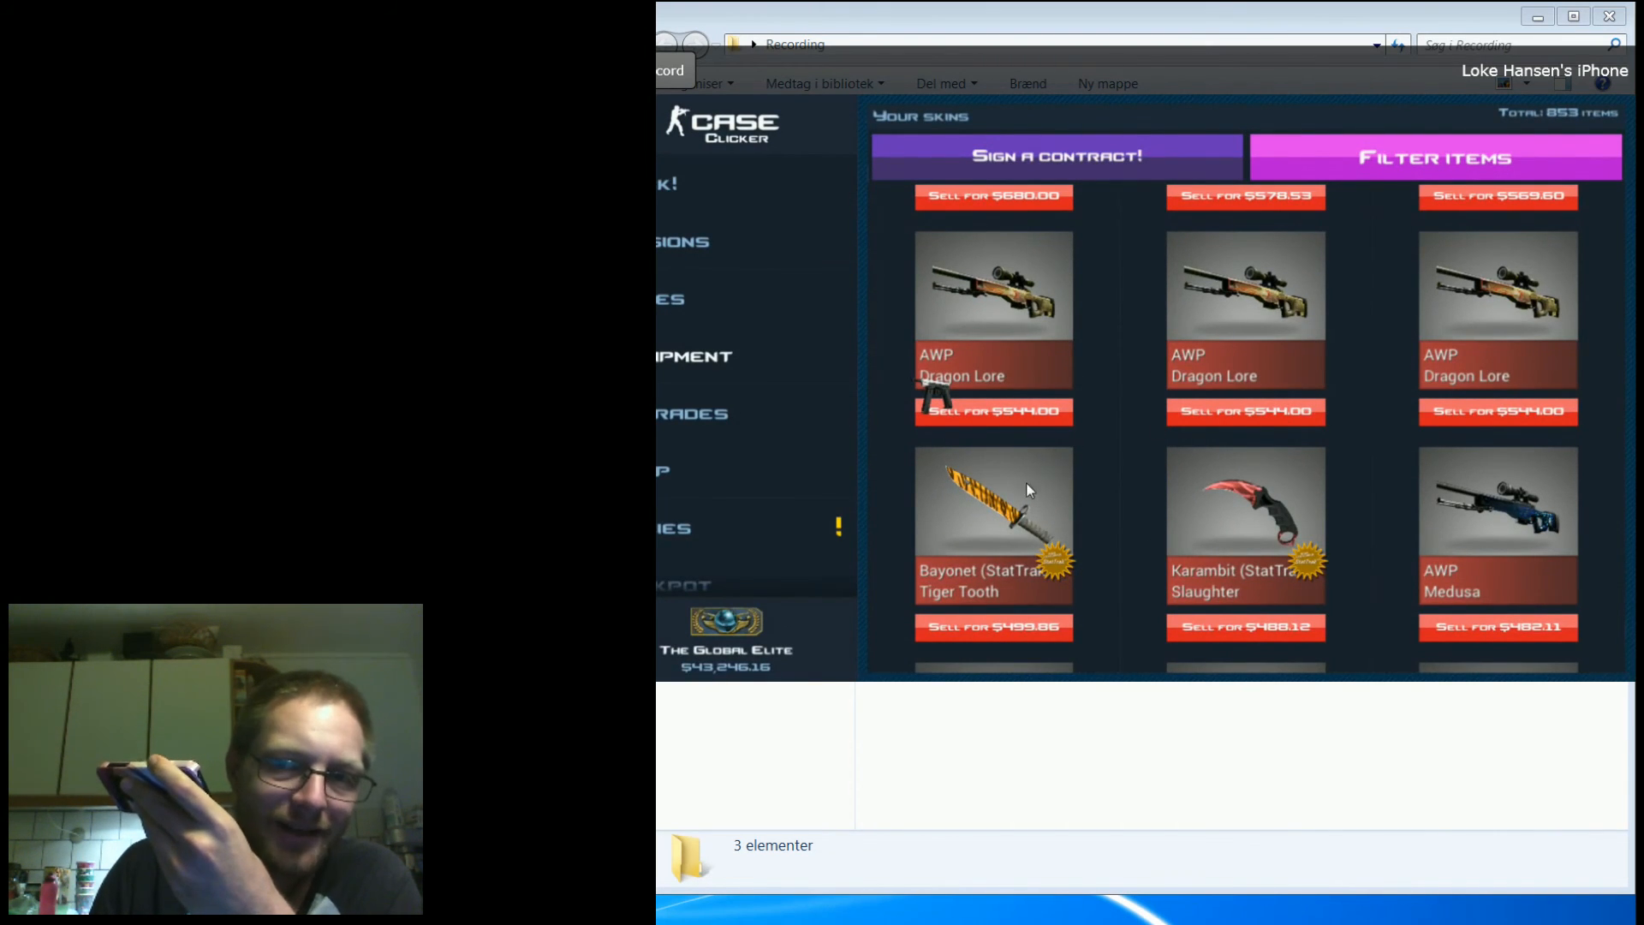